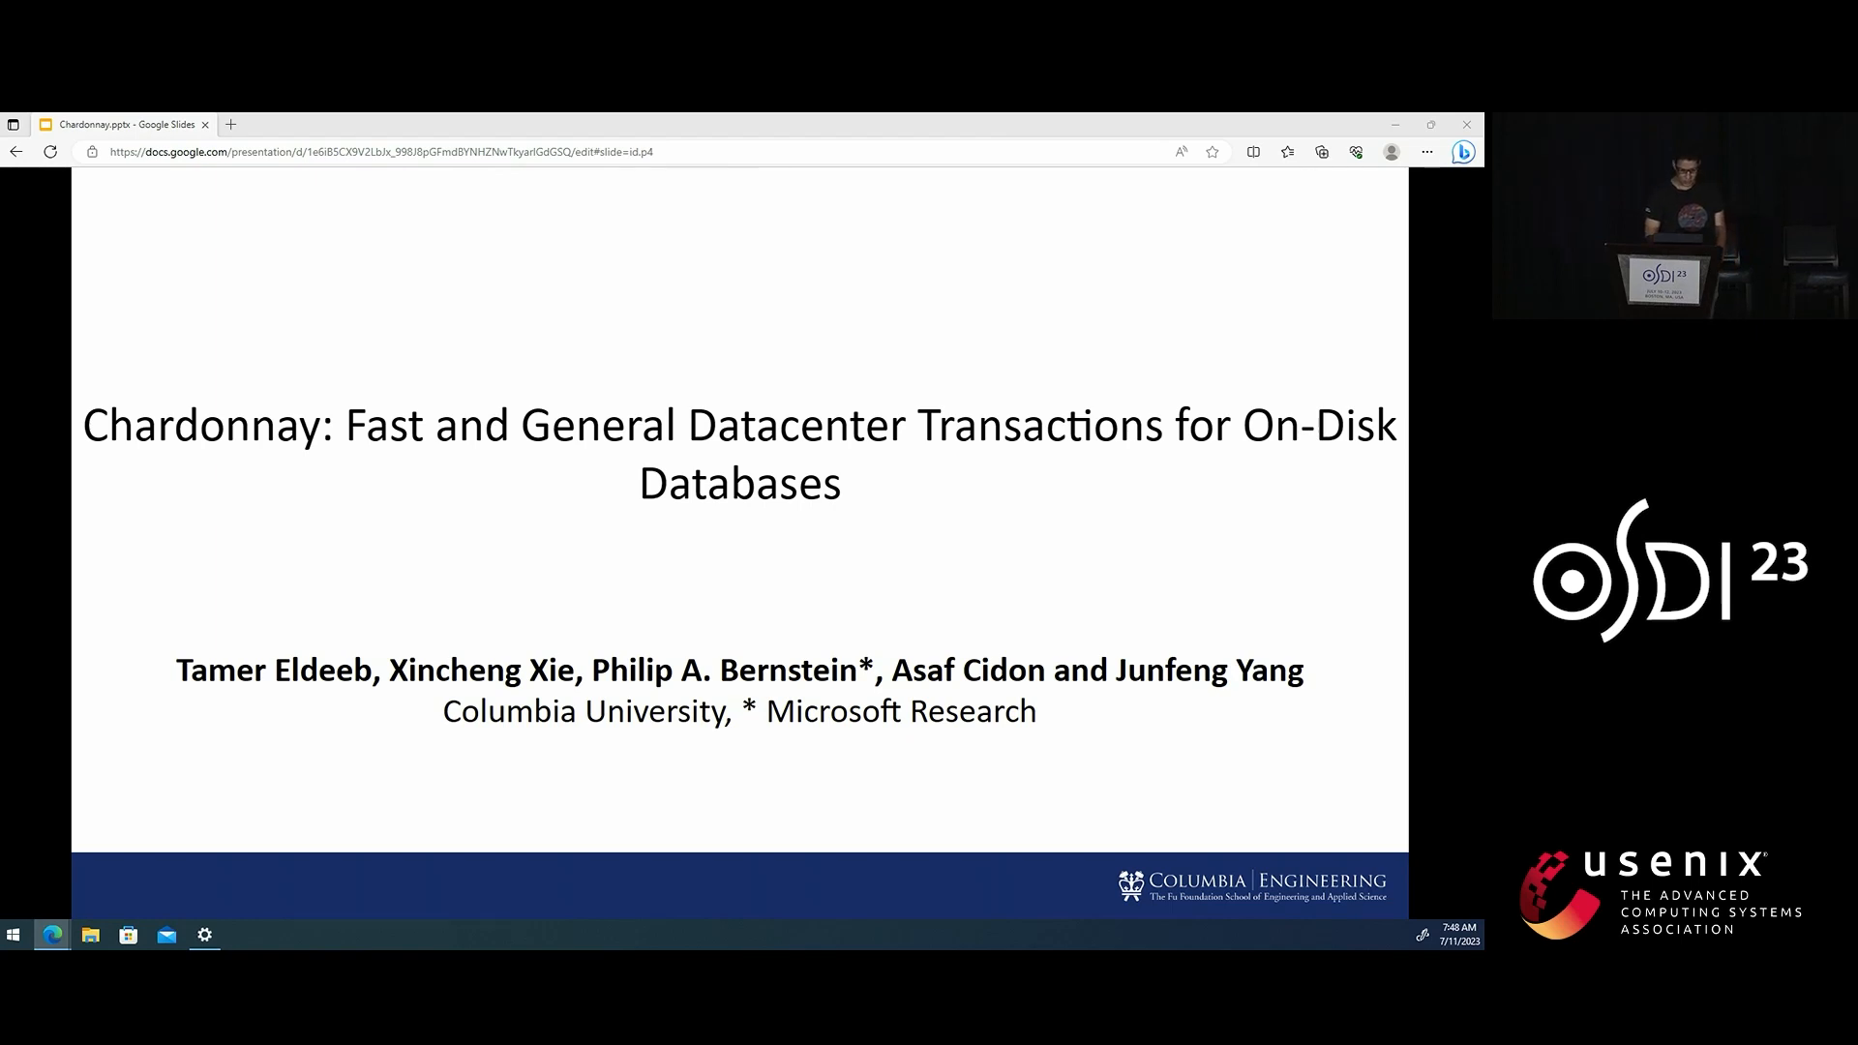
Advance the slideshow from the Chardonnay title to the 'Distributed Transactions - Why?' slide.
key(Right)
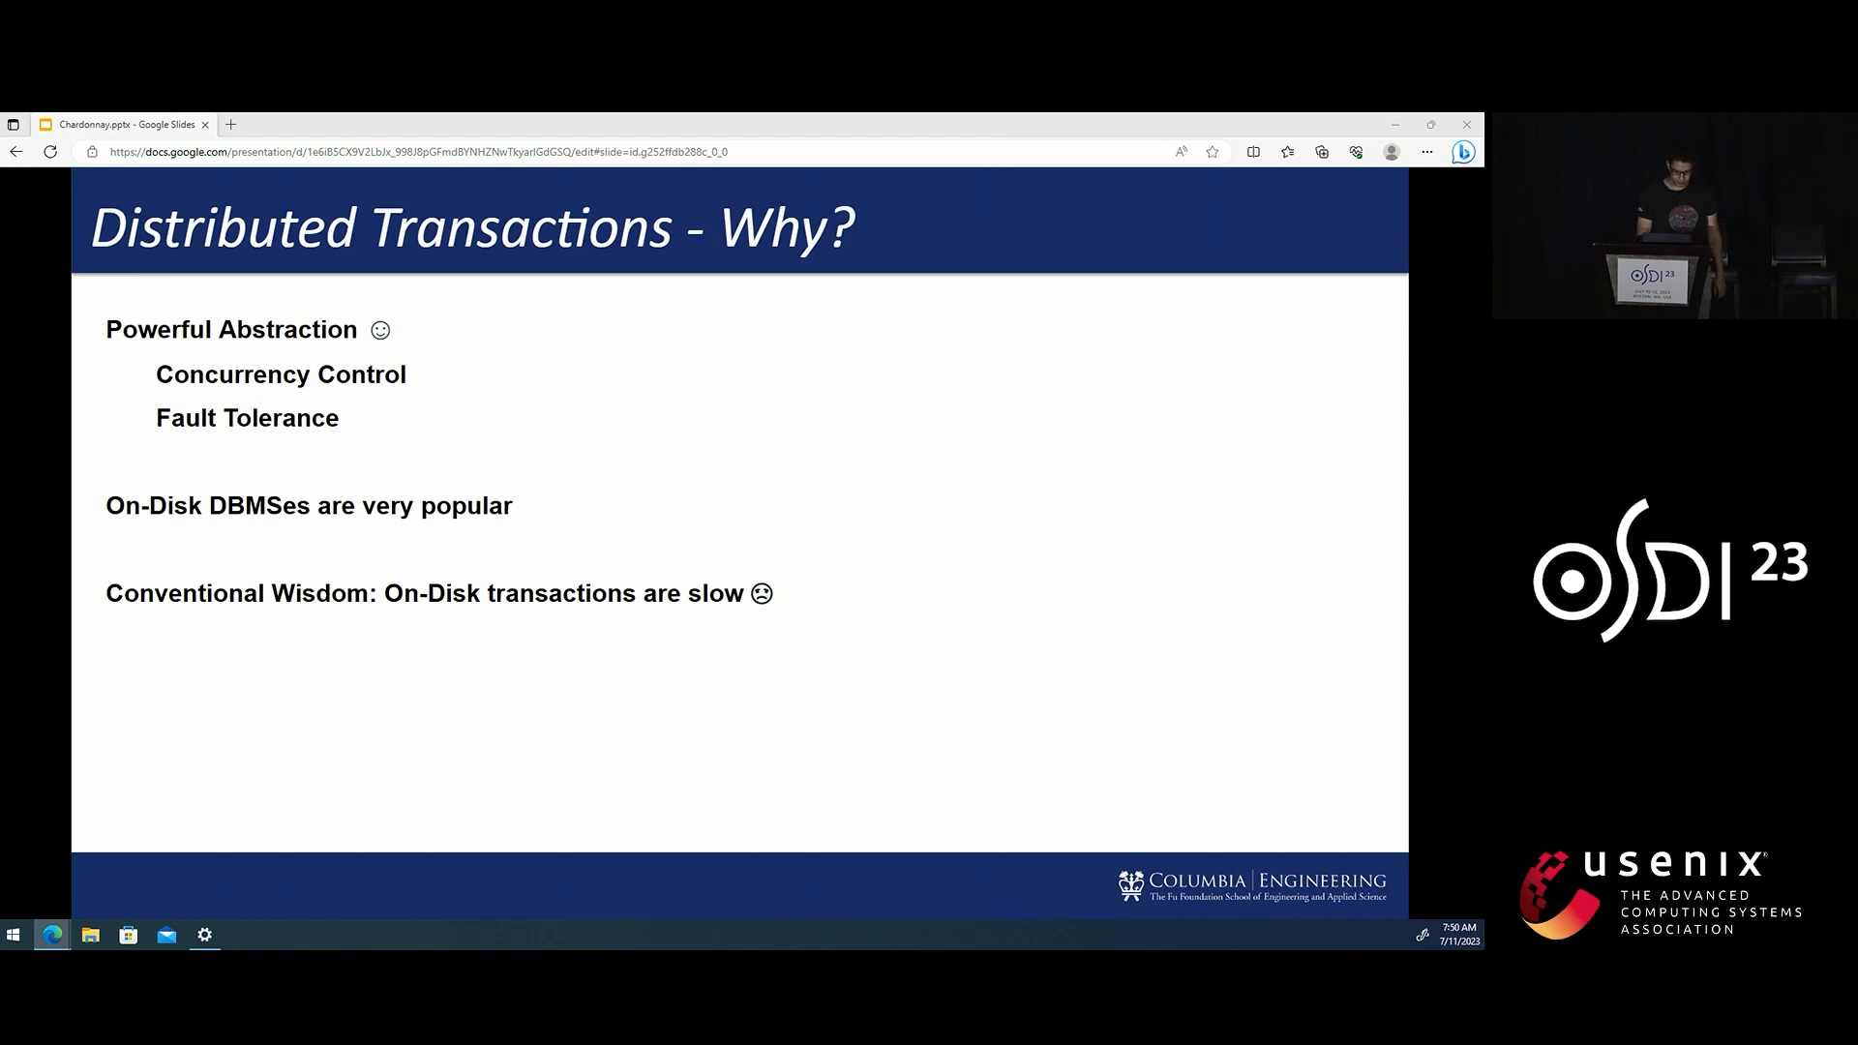
Advance to the 'Two-phase commit' slide with the coordinator and partitions diagram.
key(Right)
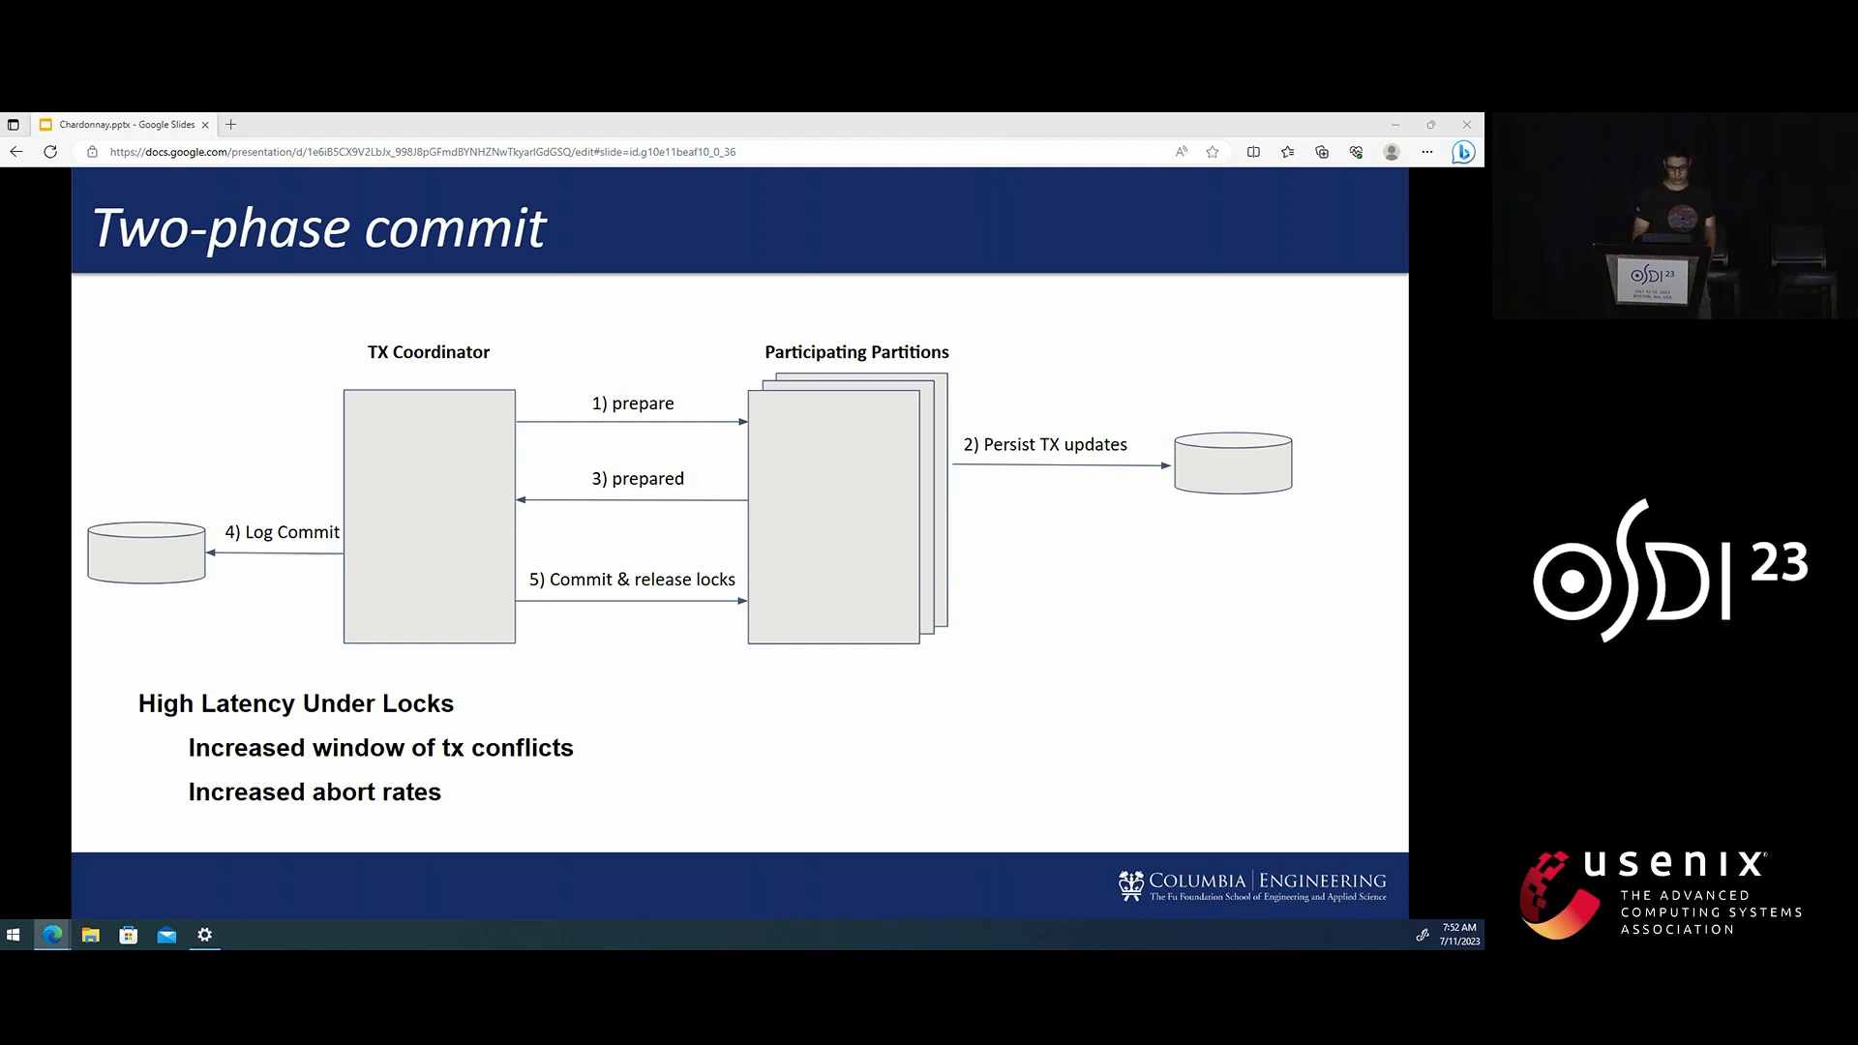
Advance to 'The new contention bottleneck' slide with the client–DB SSD IO timeline.
key(Right)
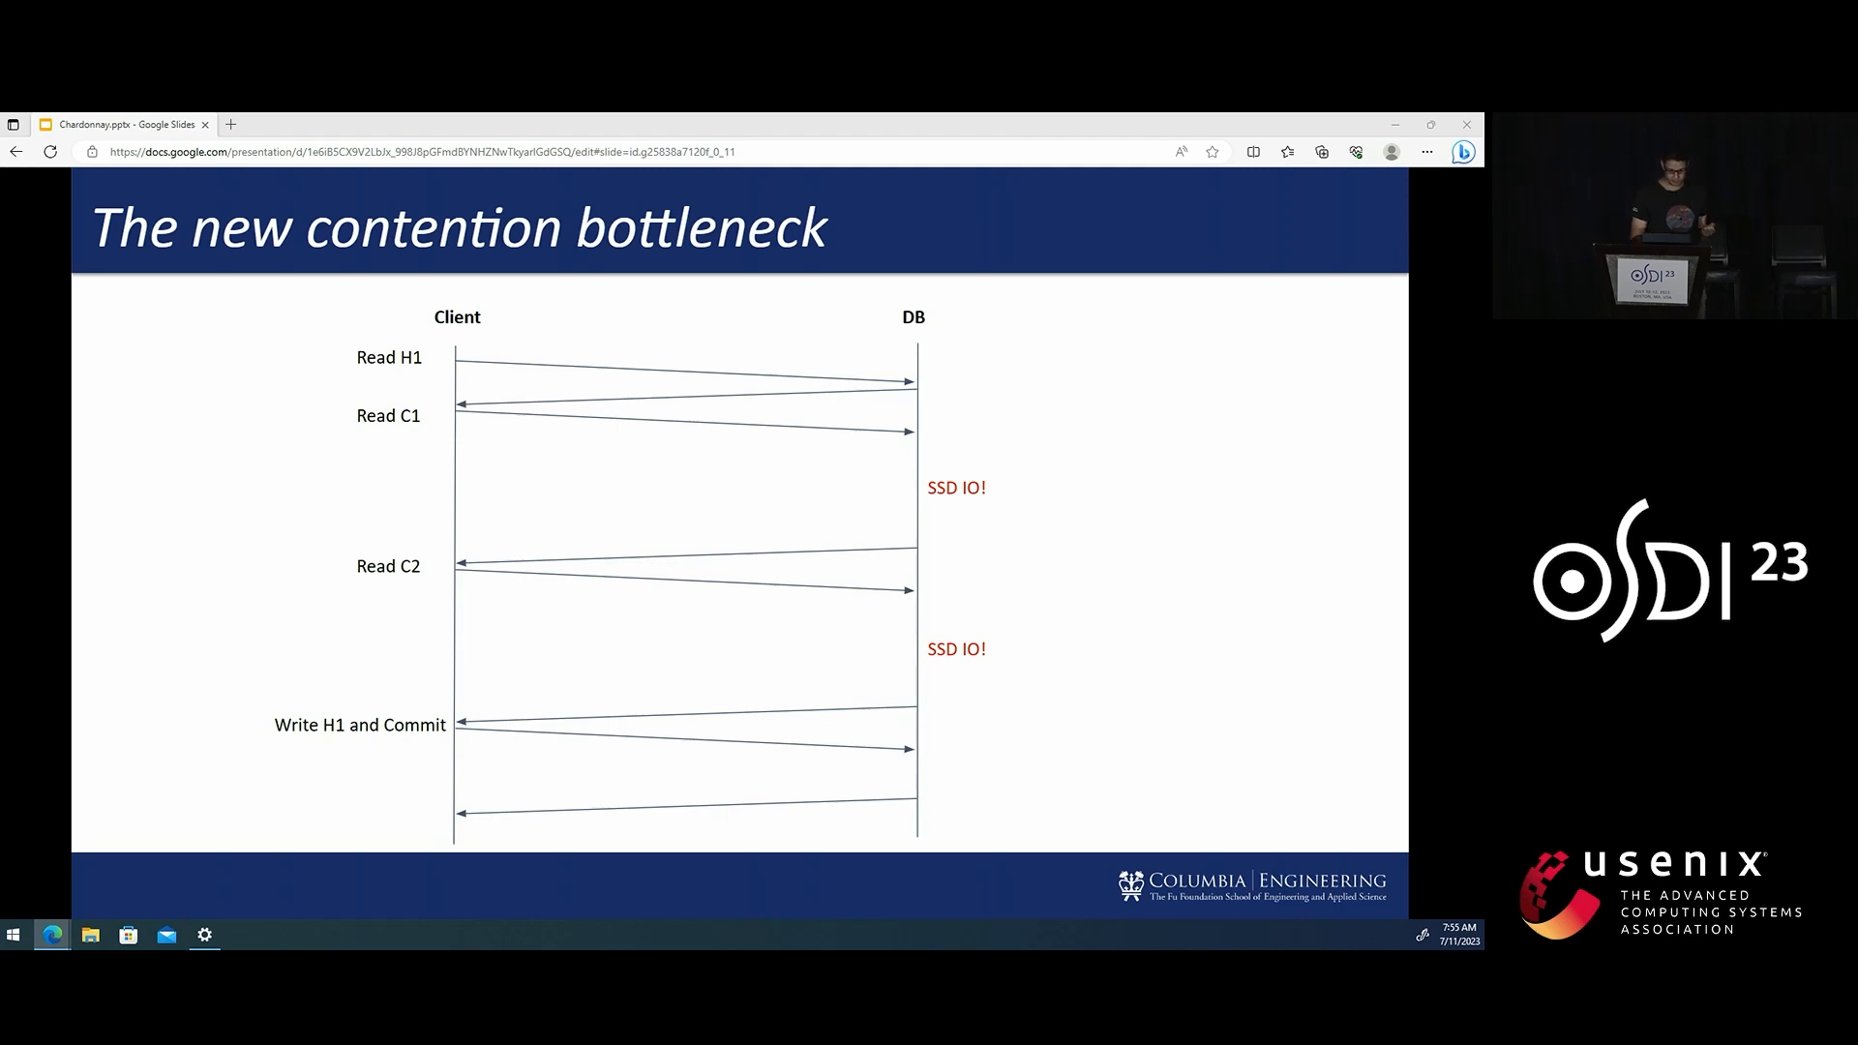
Advance to the 'Chardonnay' overview slide on the transactional KV store on SSDs.
key(Right)
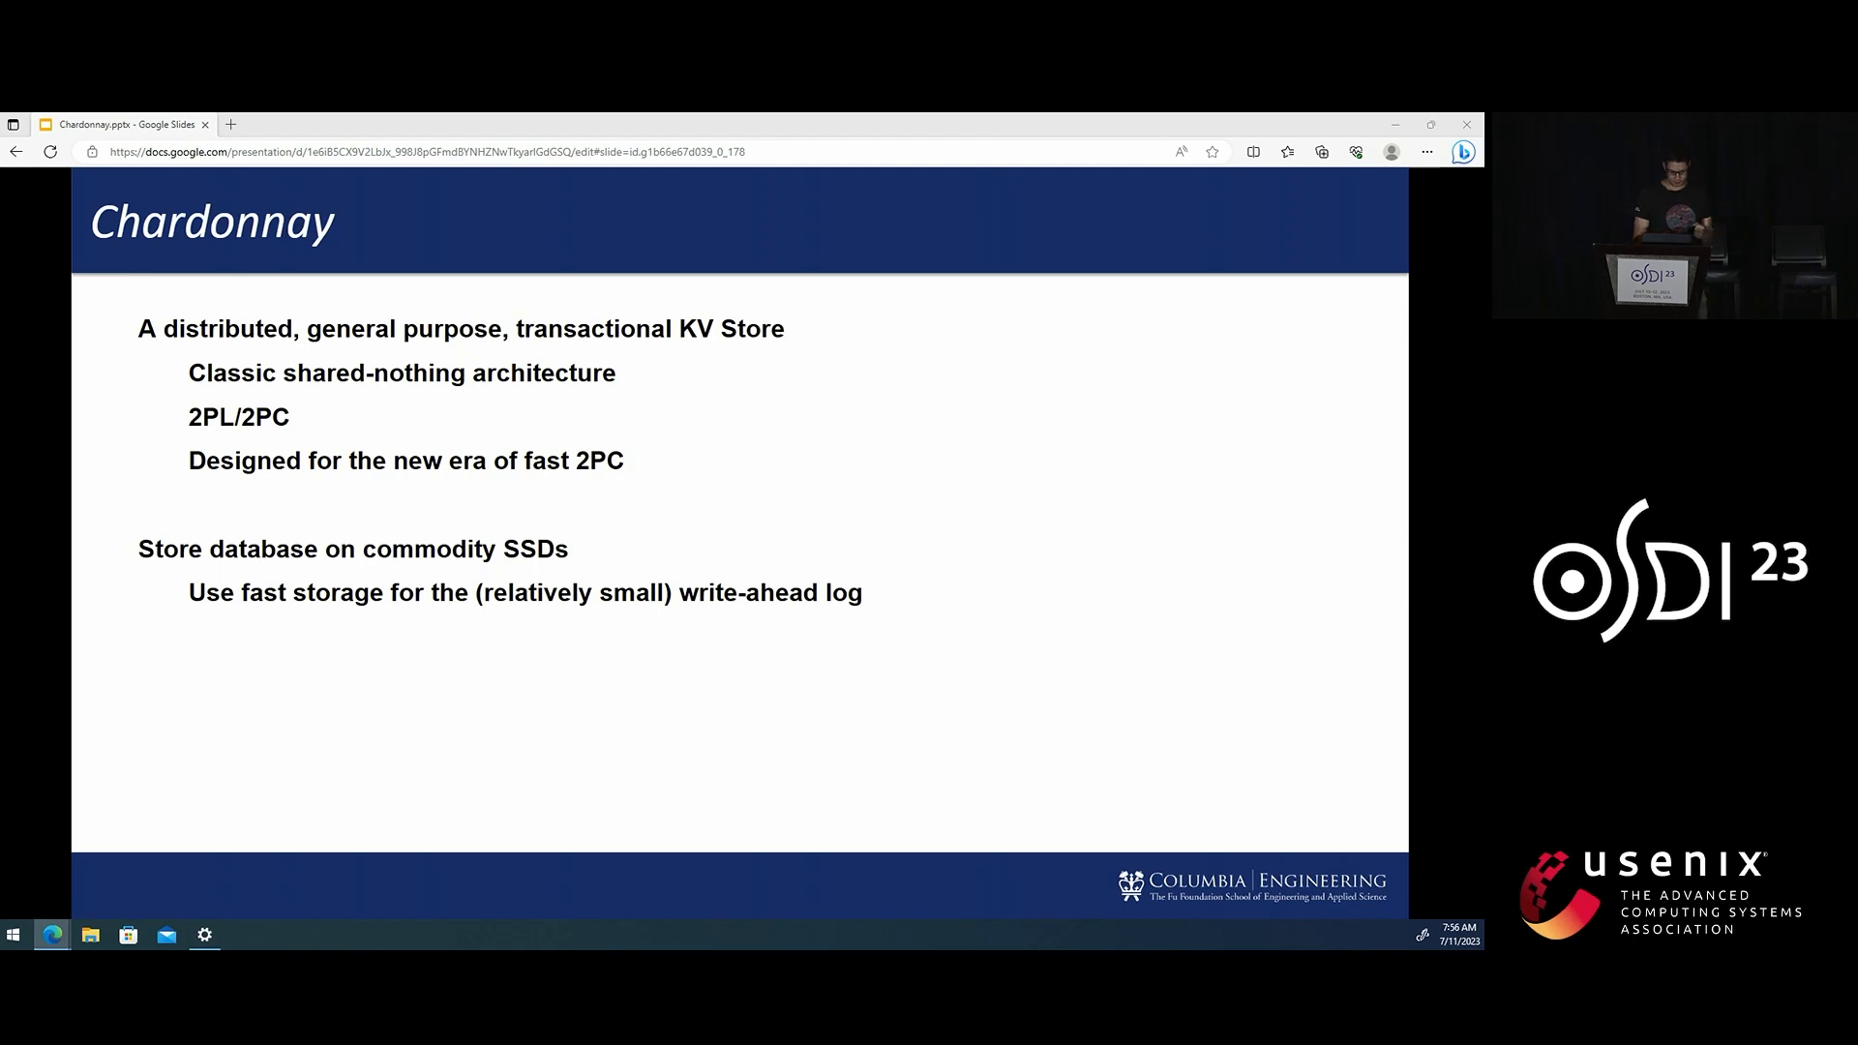
Advance through the 'Epoch-based versioning' slide and onward toward the Conclusions.
key(Right)
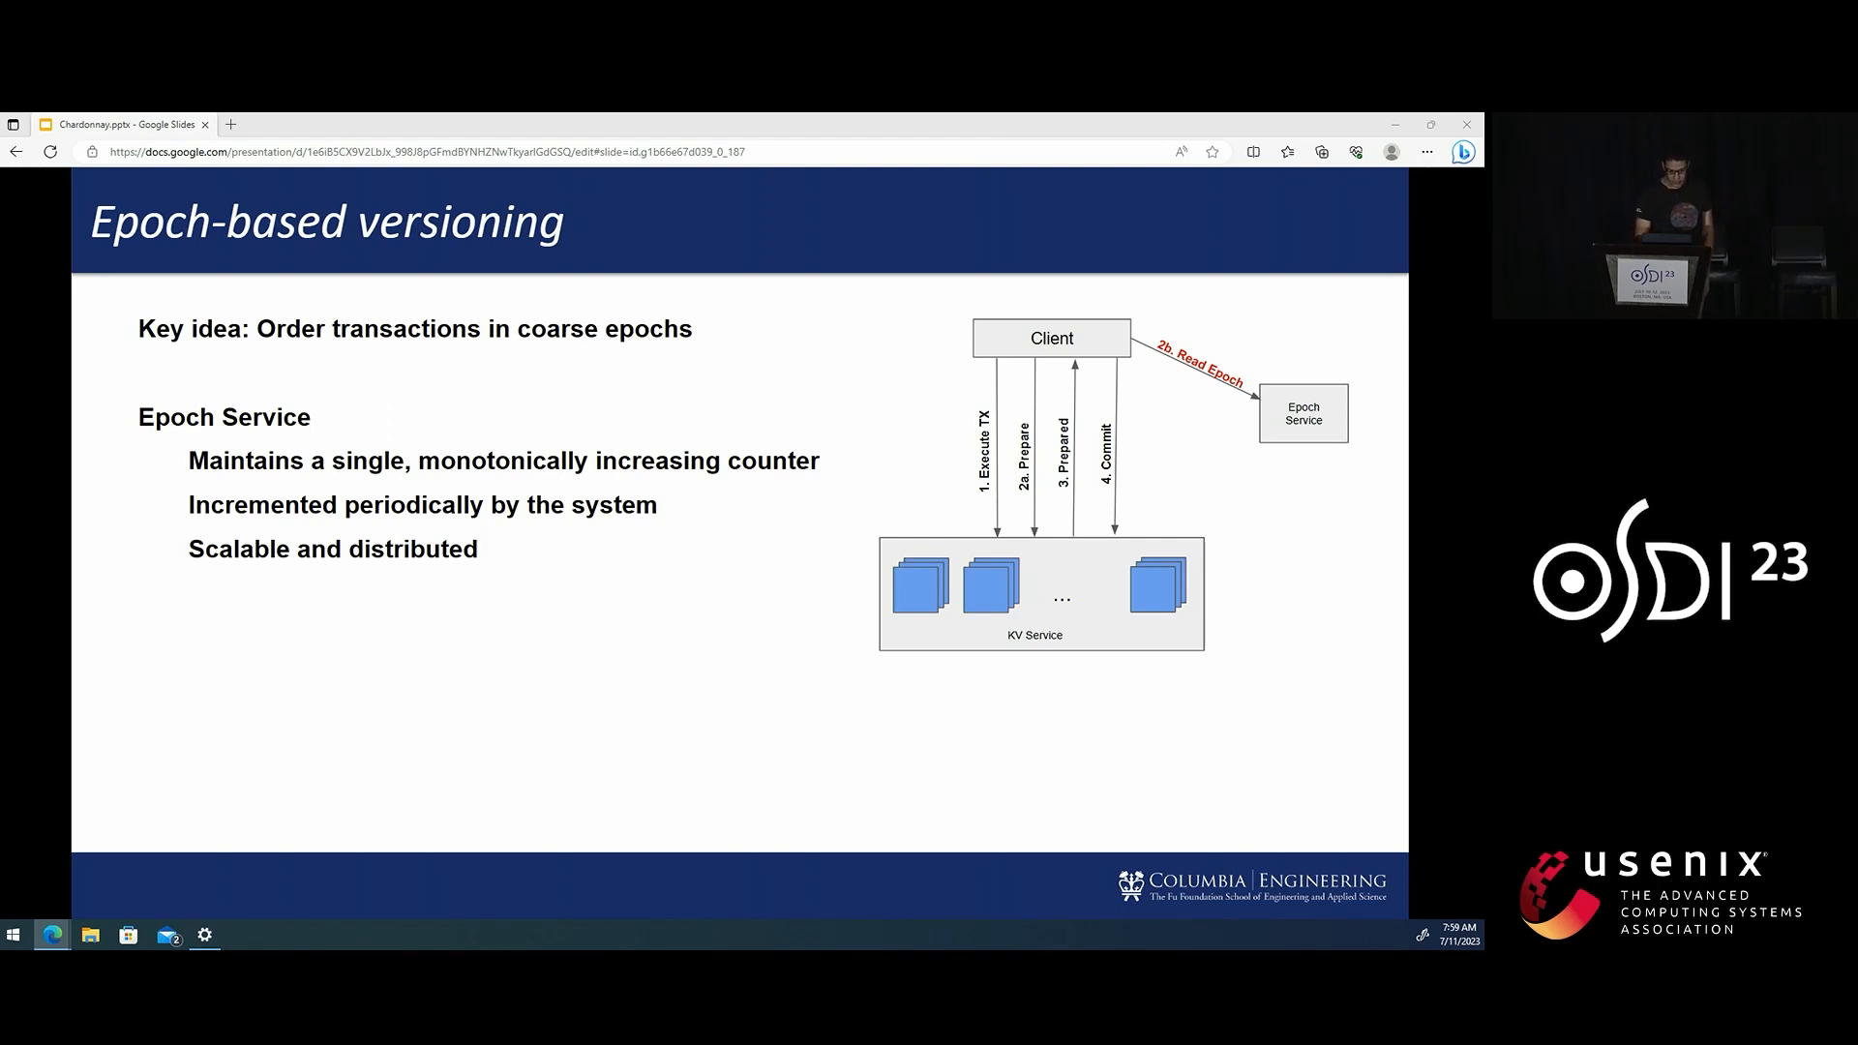
key(Right)
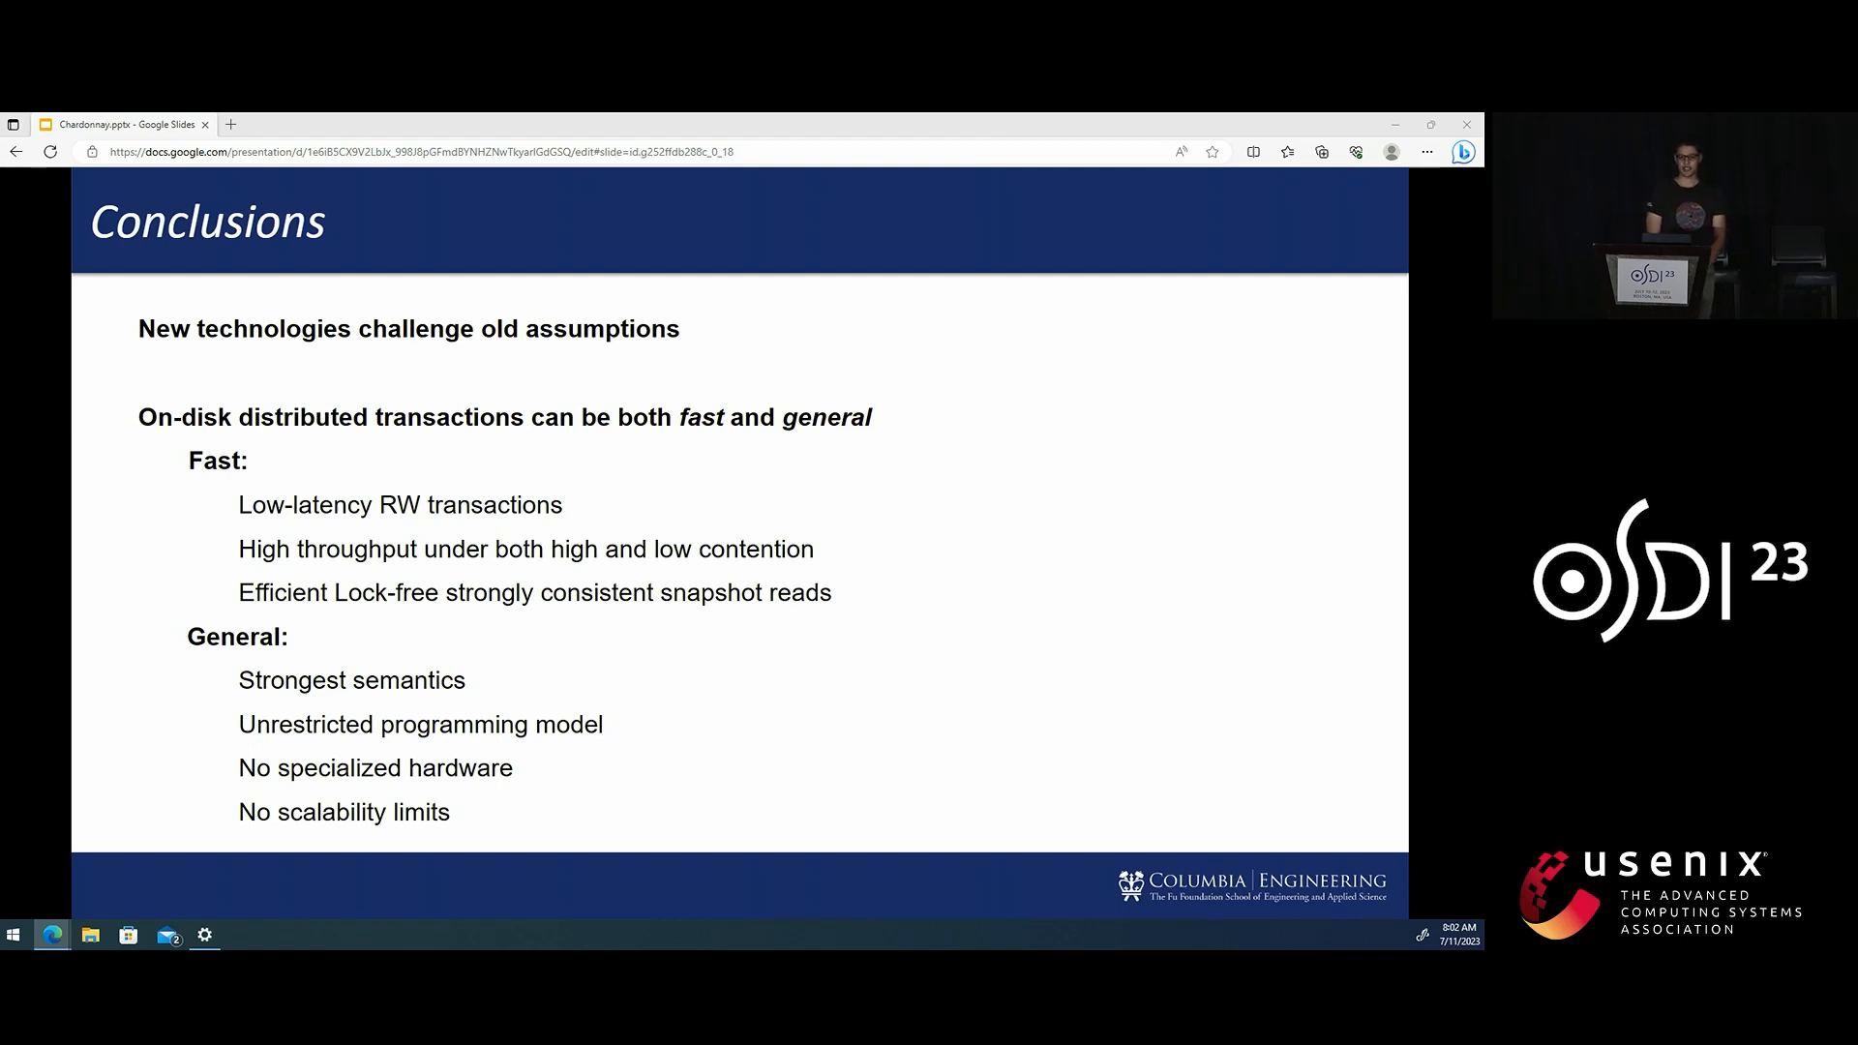
Advance from the Conclusions slide to the closing 'Questions?' slide with the contact email.
key(Right)
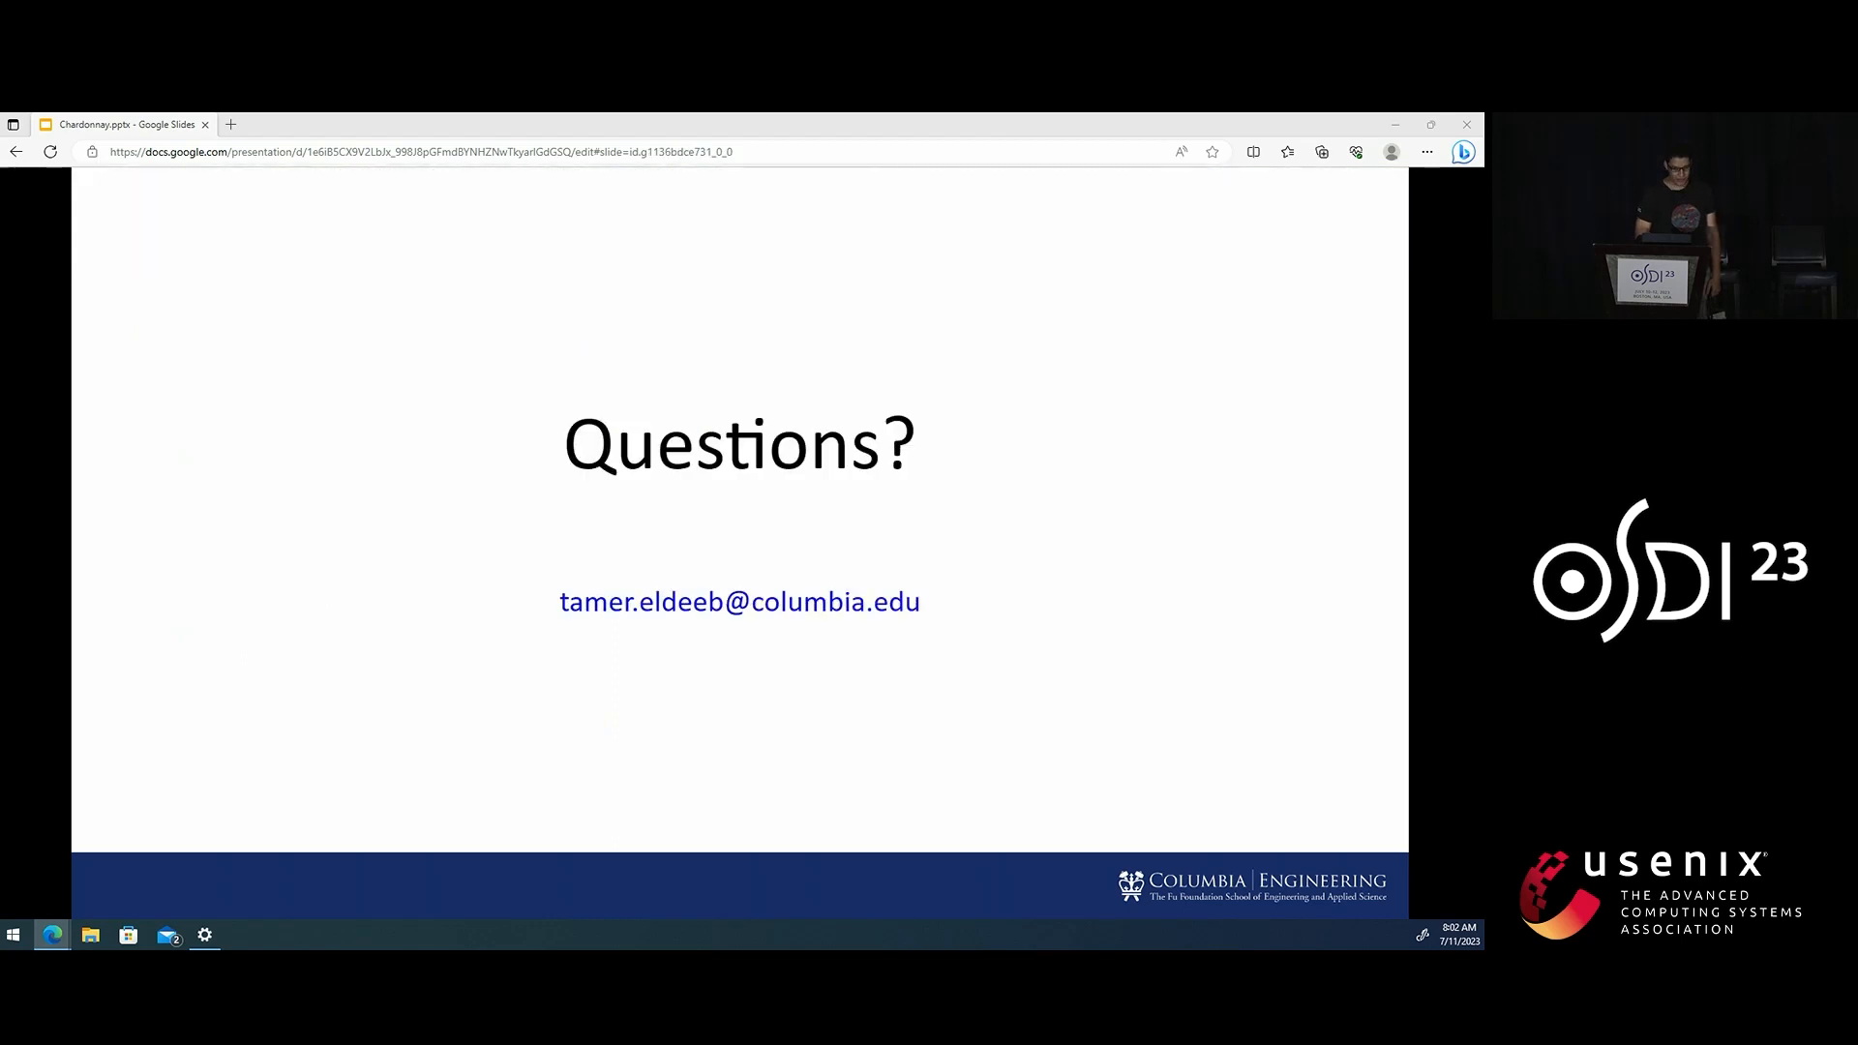